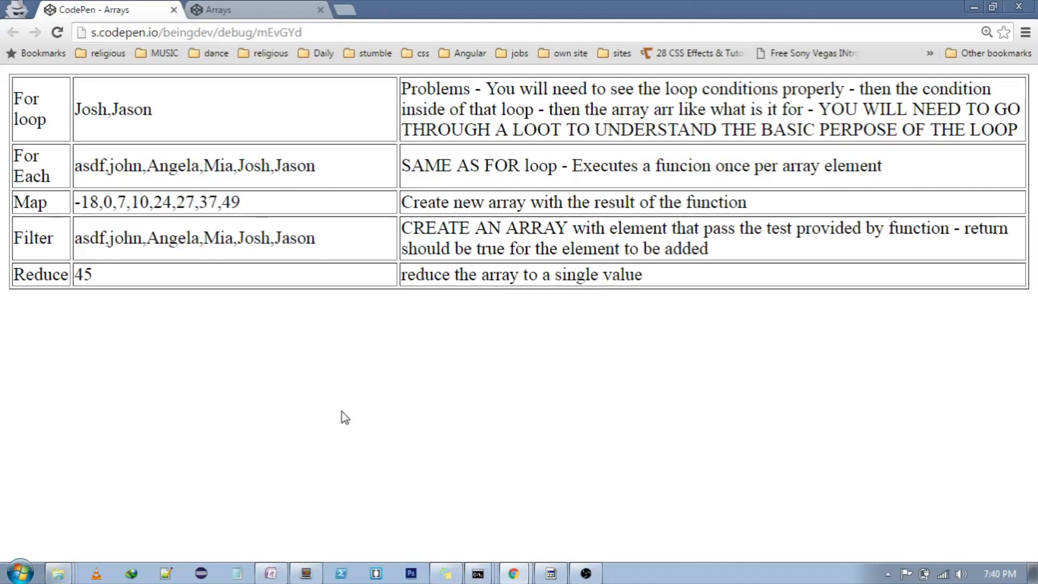
mouse_move(56, 122)
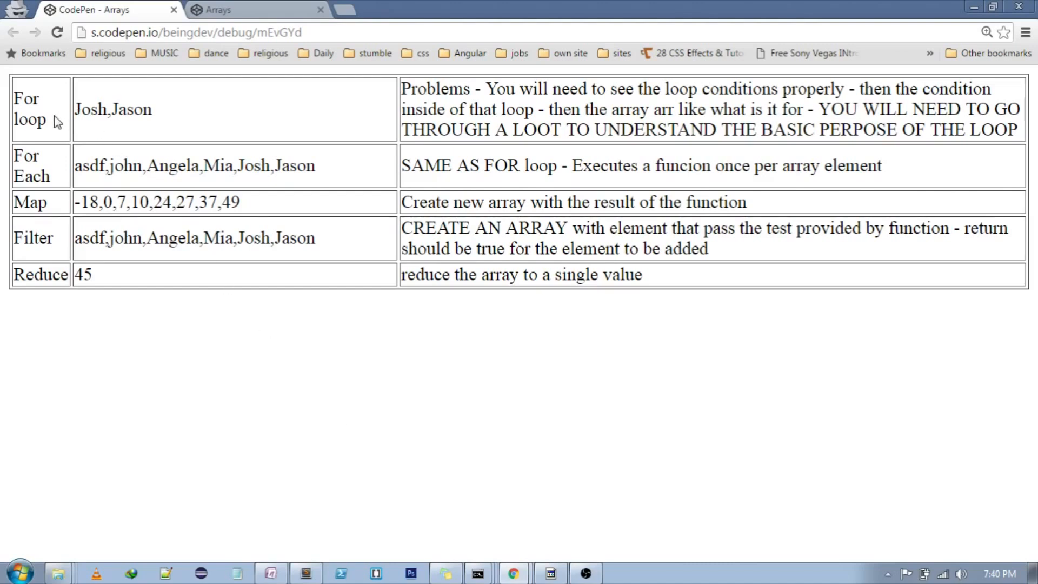
Step: Scroll through the pen's code, selecting words along the way, to find the reduce call
double_click(30, 109)
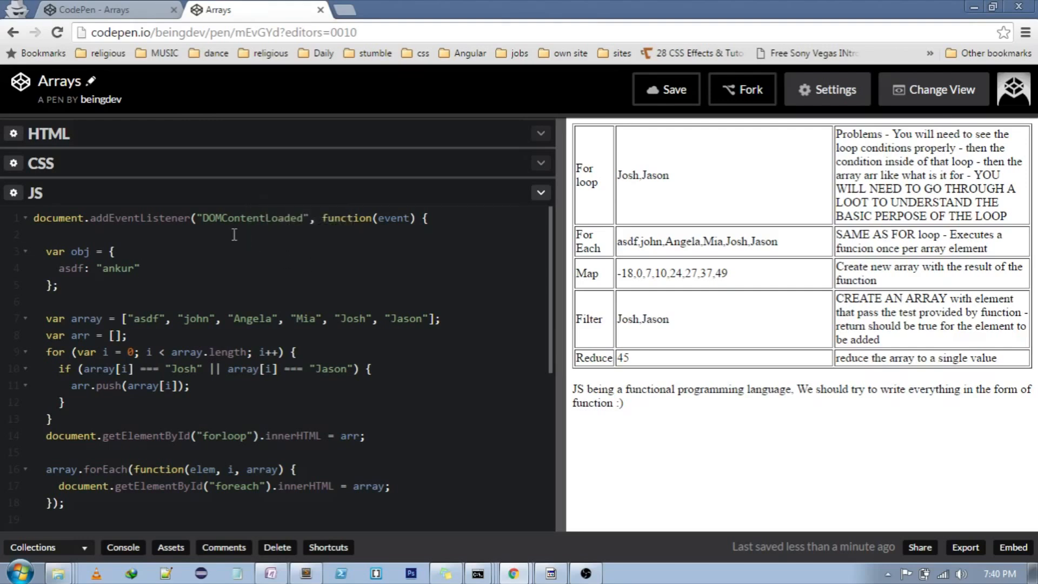
double_click(251, 218)
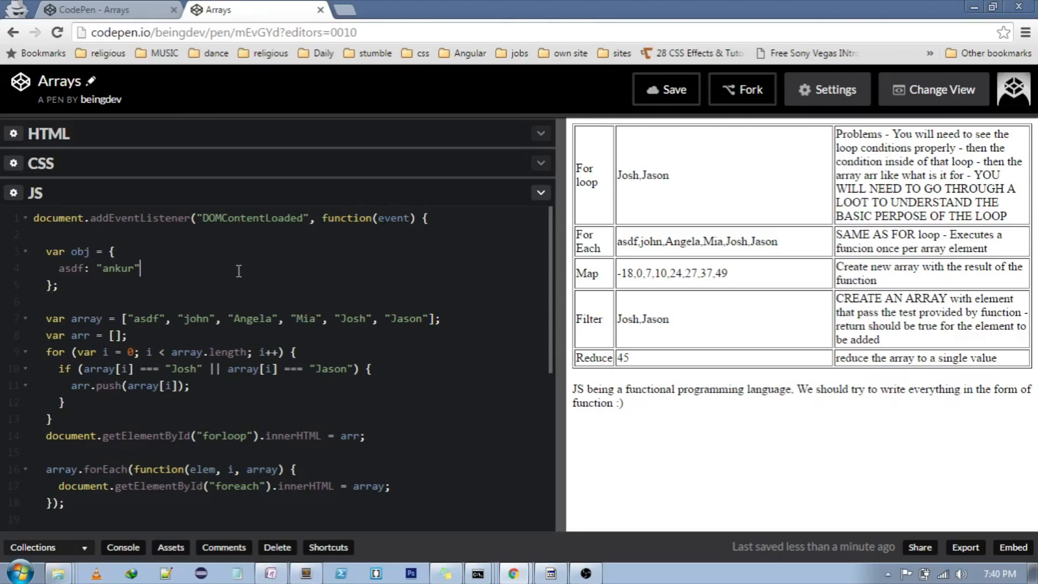
double_click(251, 218)
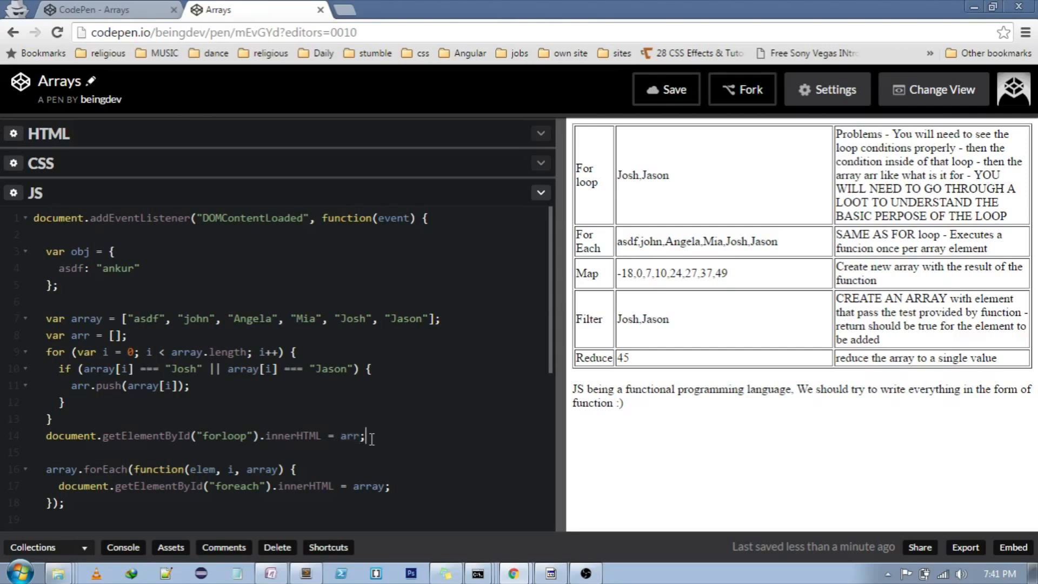
scroll(down, 3)
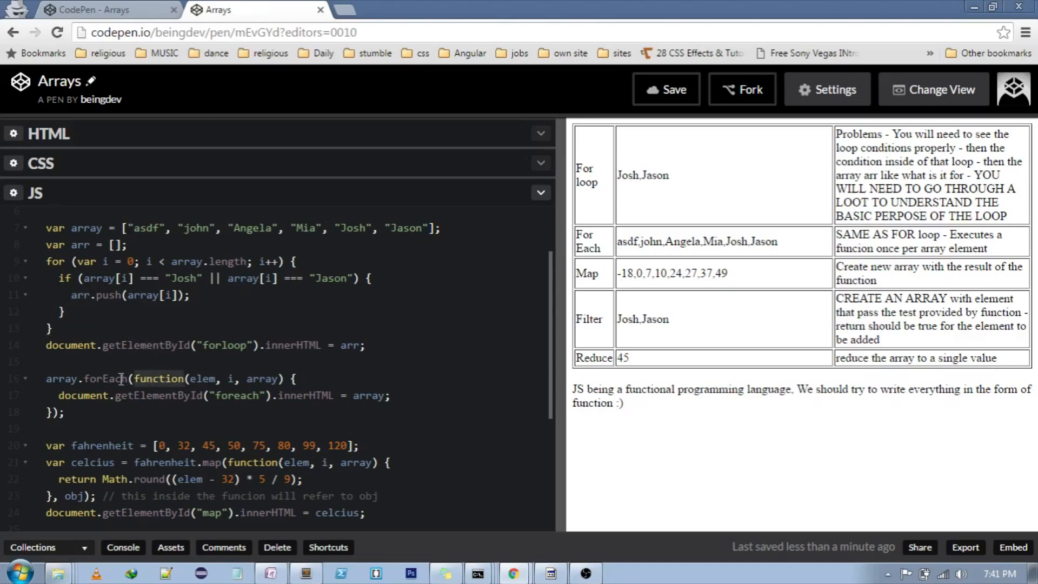
double_click(107, 379)
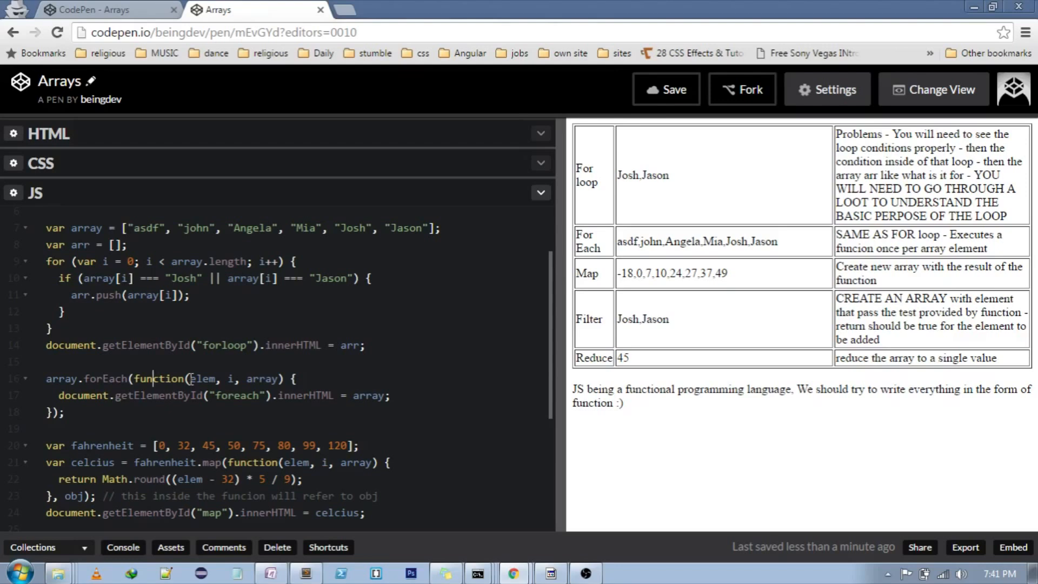
double_click(200, 379)
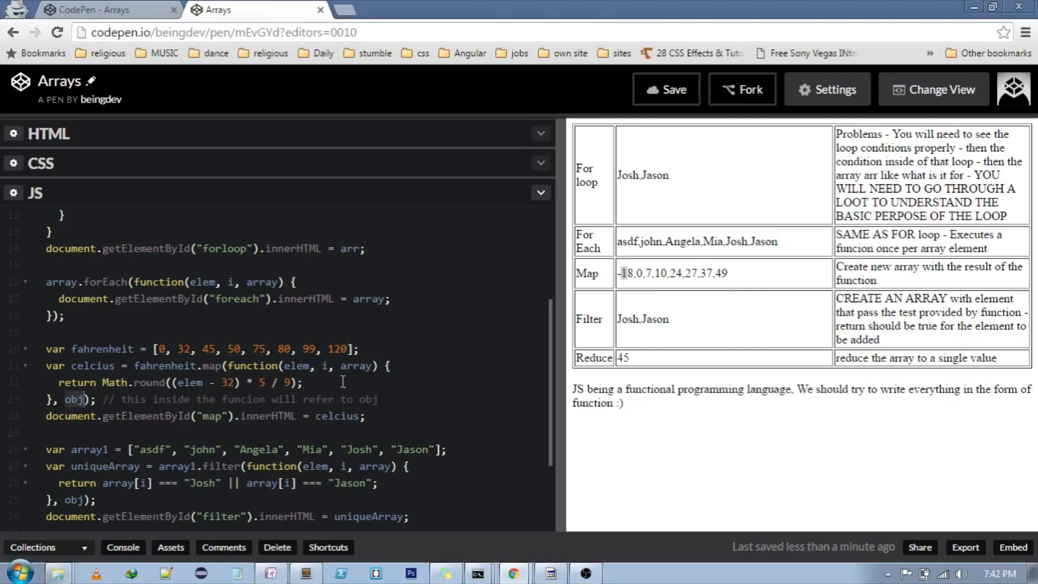
scroll(down, 3)
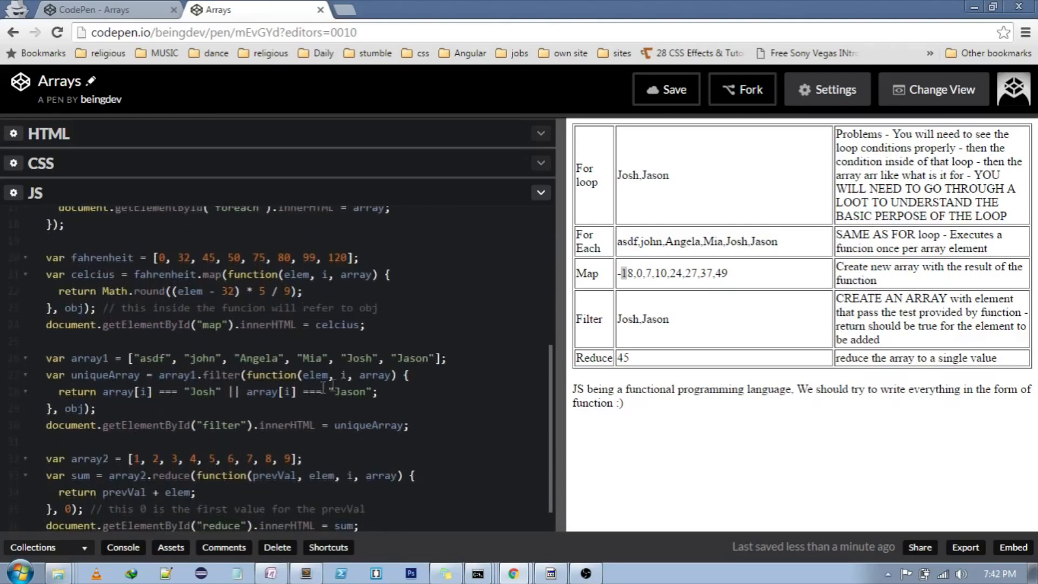
double_click(222, 374)
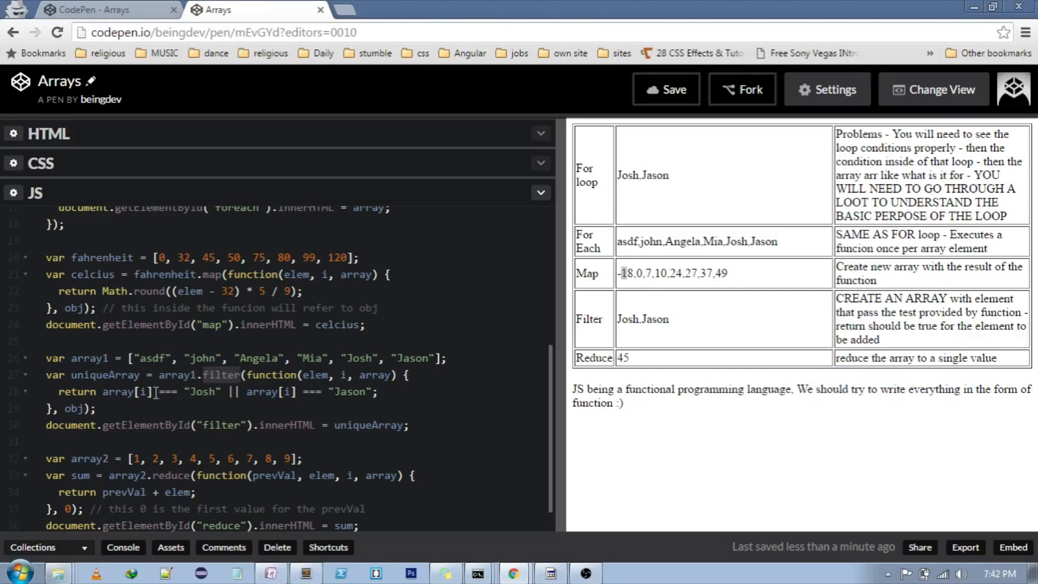
scroll(down, 3)
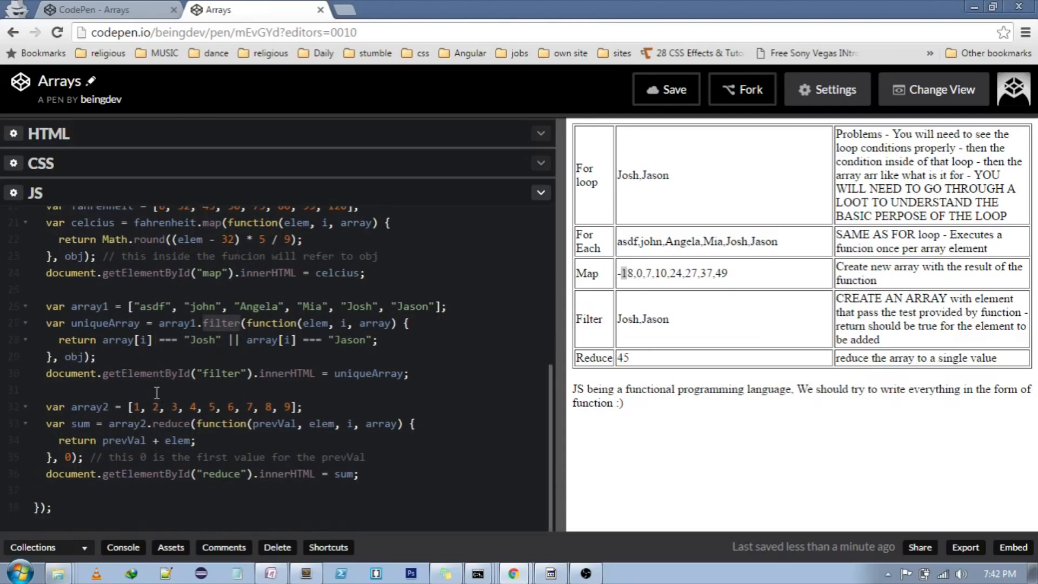
Step: Change the reduce initial value from 0 to 10 and highlight the Reduce result 55
double_click(172, 424)
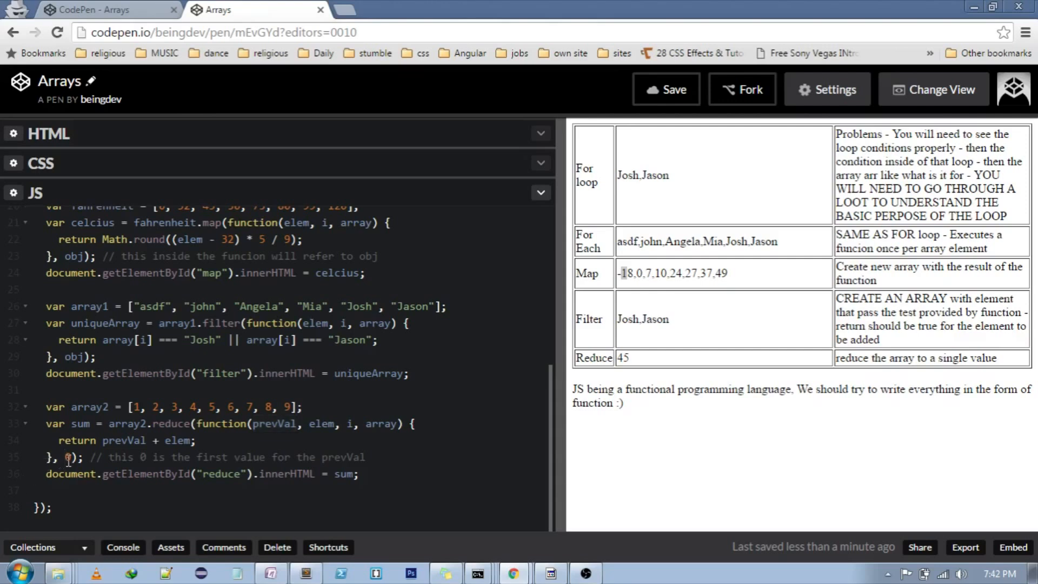
text(1)
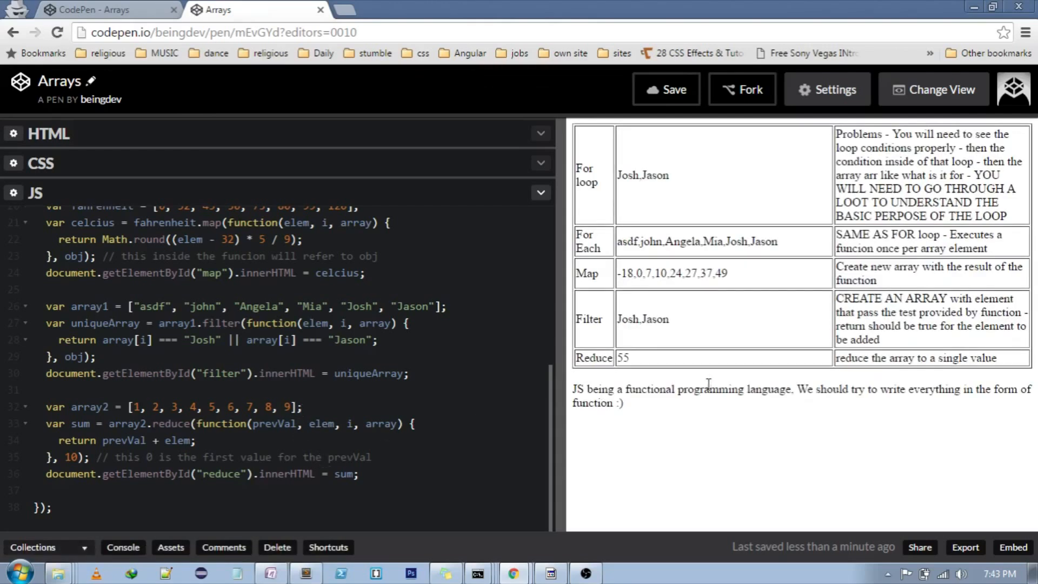
double_click(622, 357)
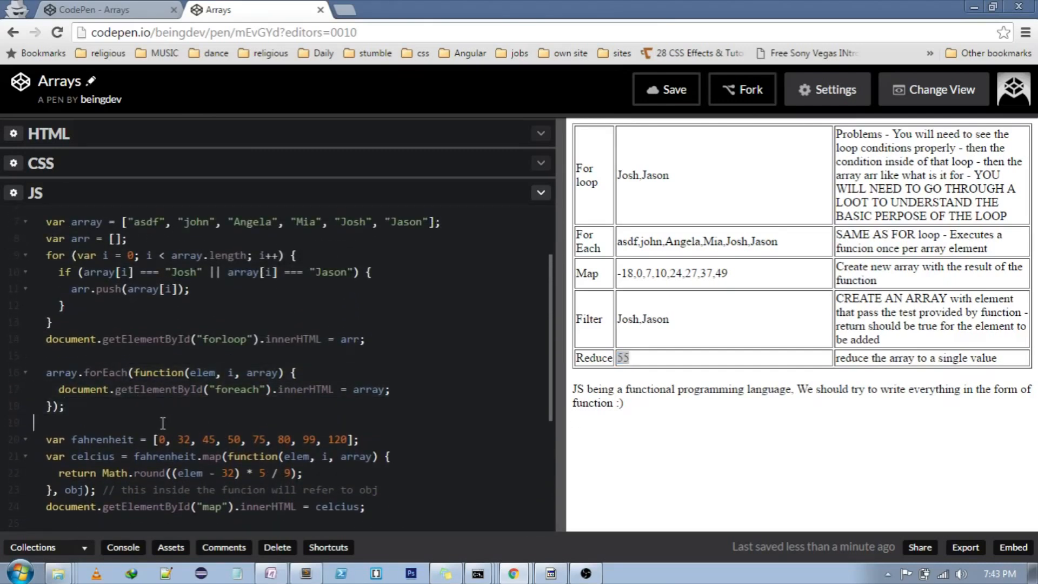
scroll(down, 3)
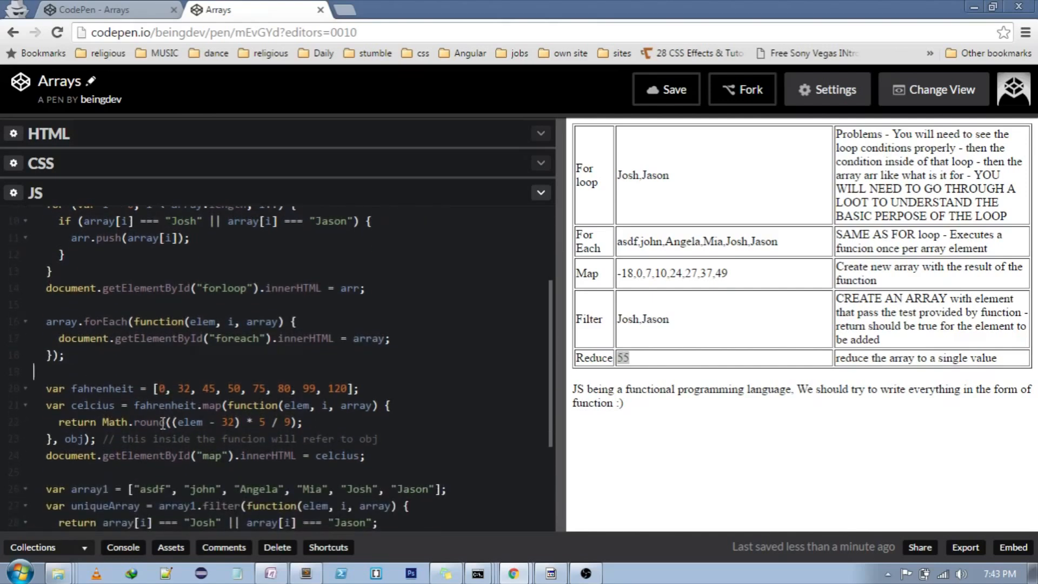
click(114, 339)
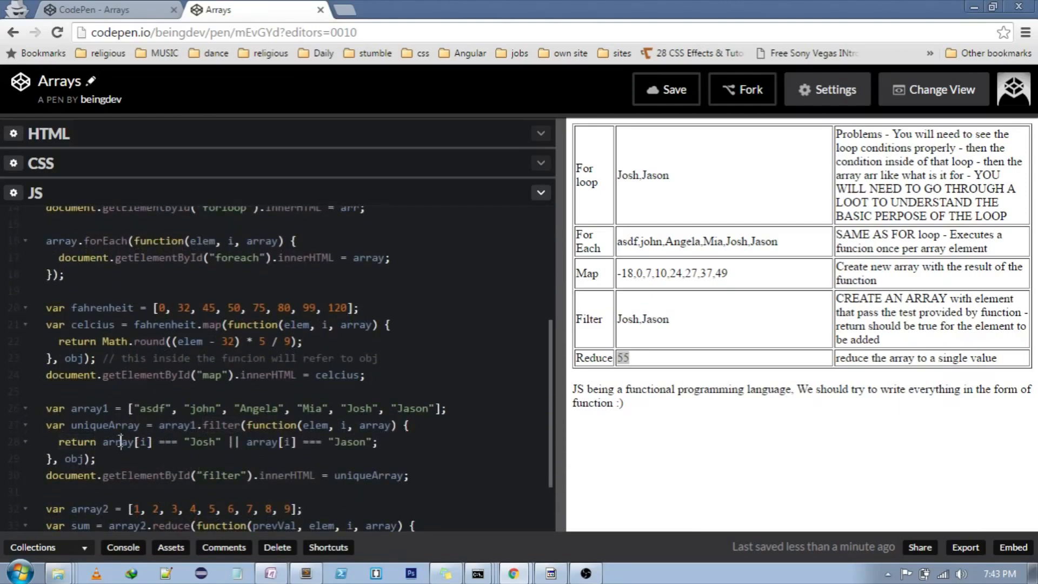
scroll(down, 3)
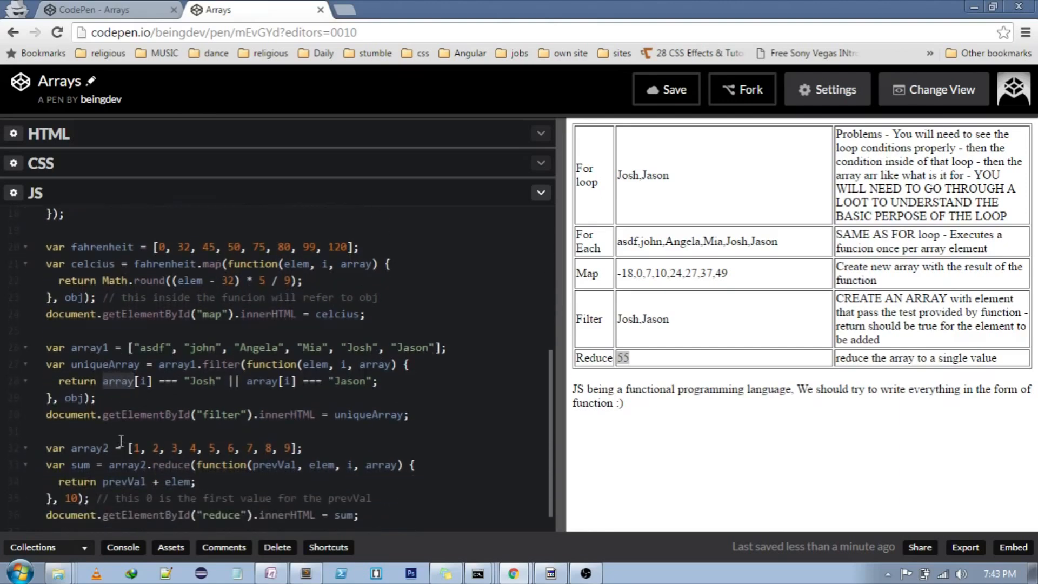
scroll(down, 3)
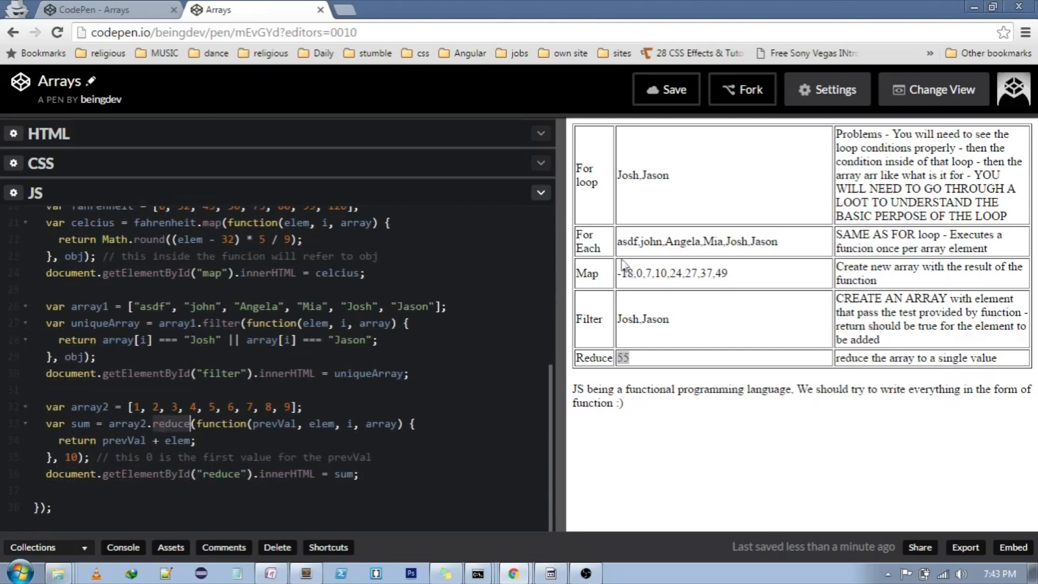
mouse_move(616, 321)
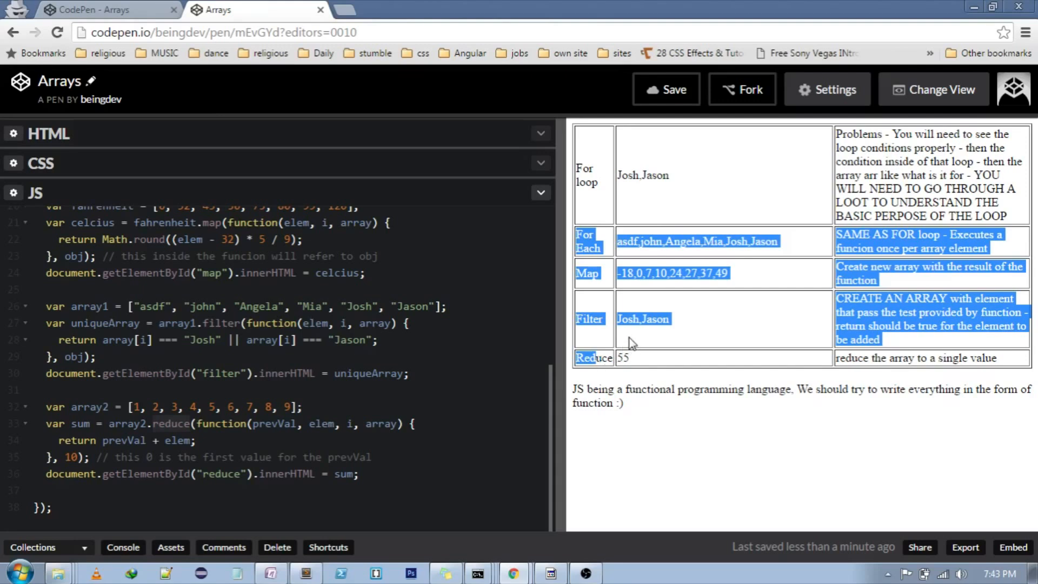
click(606, 354)
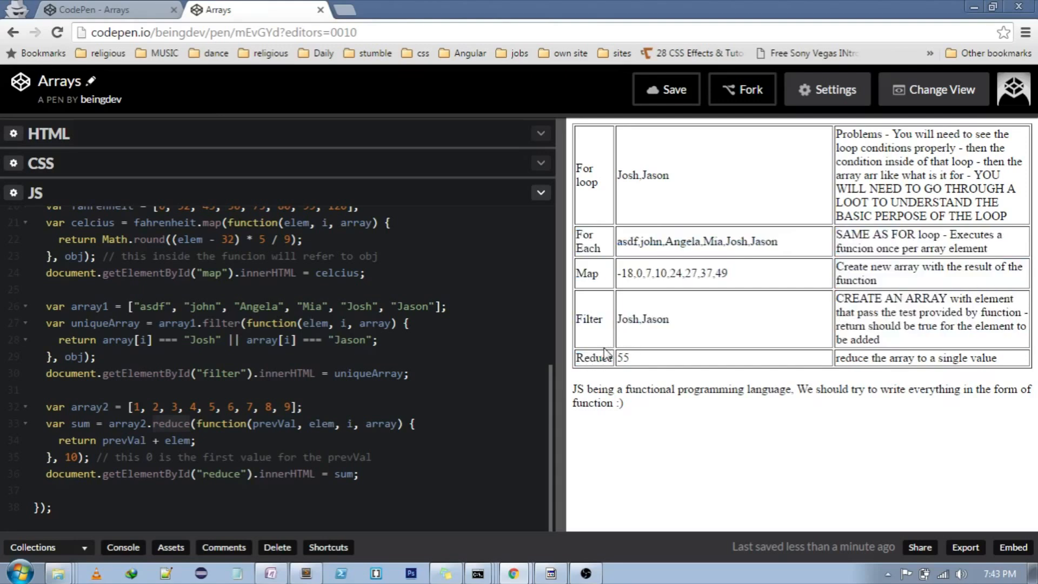